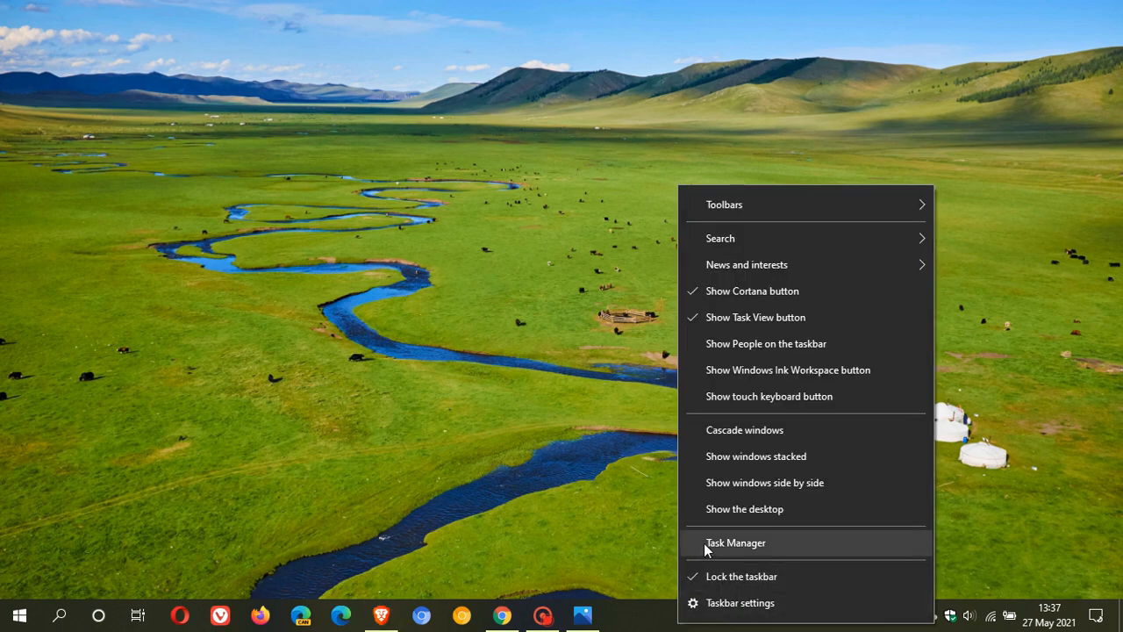
- Launch Task Manager from the taskbar context menu
left_click(736, 542)
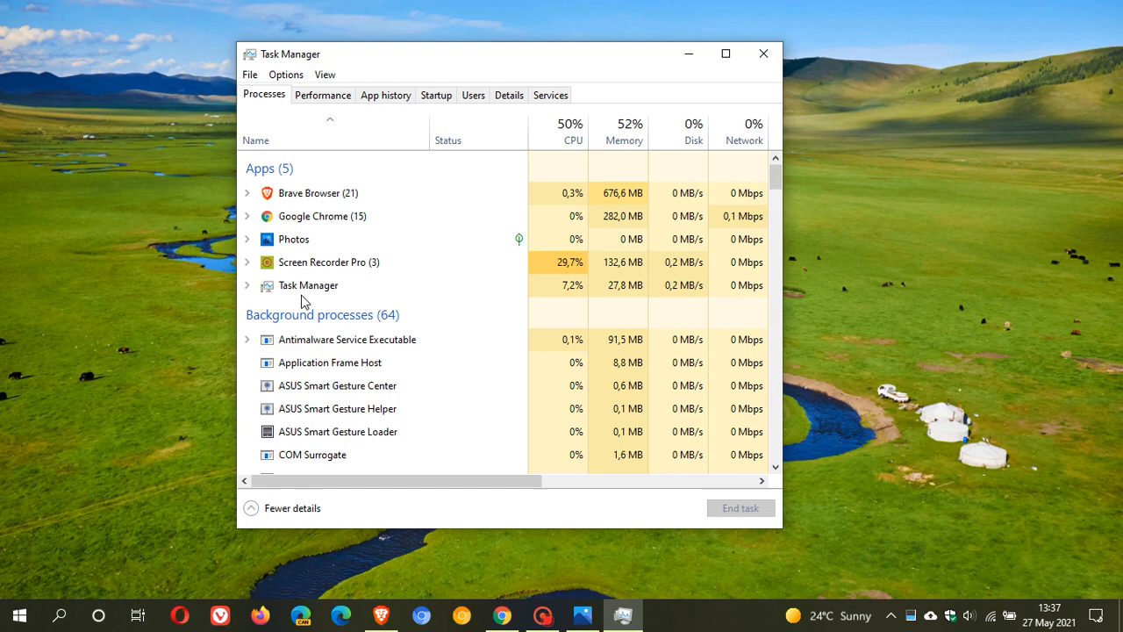
- View the Performance, Startup and Users tabs, return to Processes, then close Task Manager
left_click(322, 95)
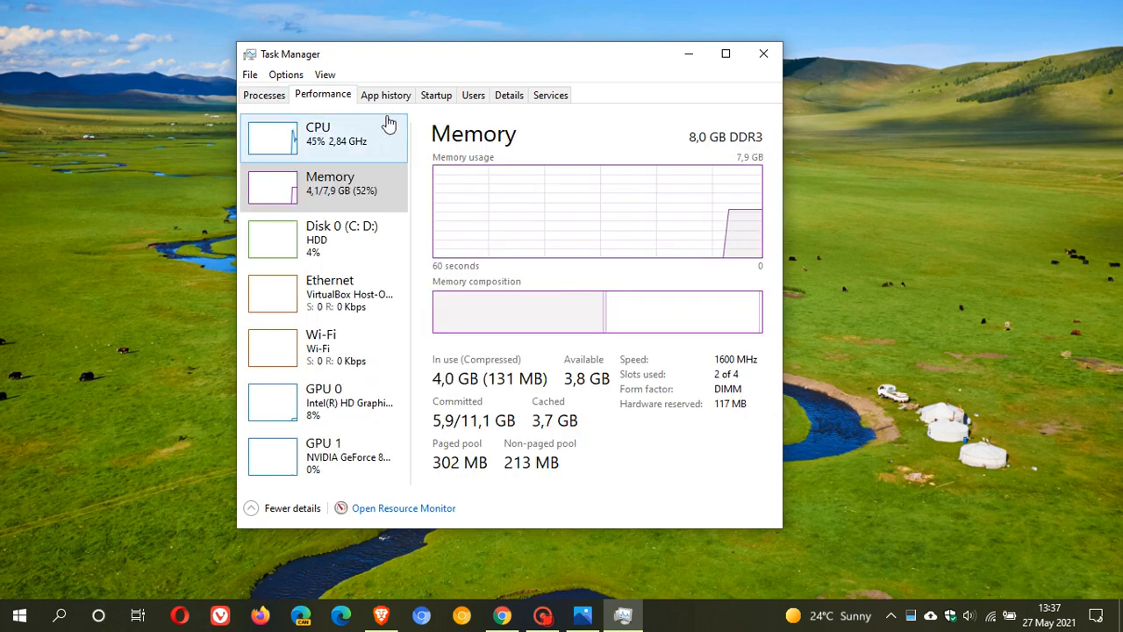
left_click(436, 95)
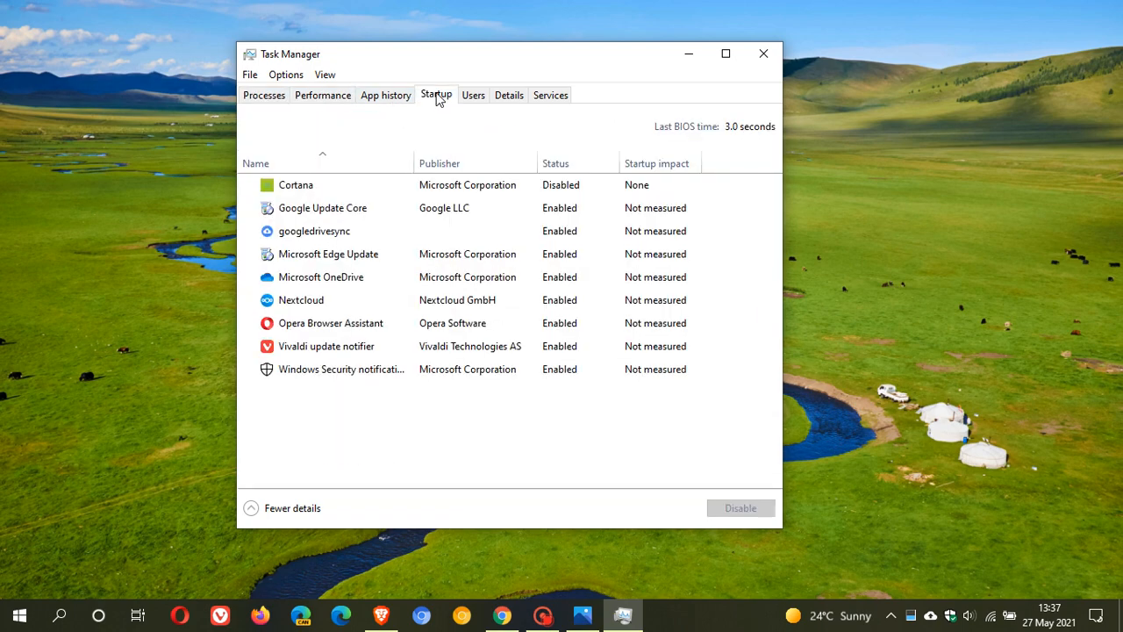
left_click(473, 95)
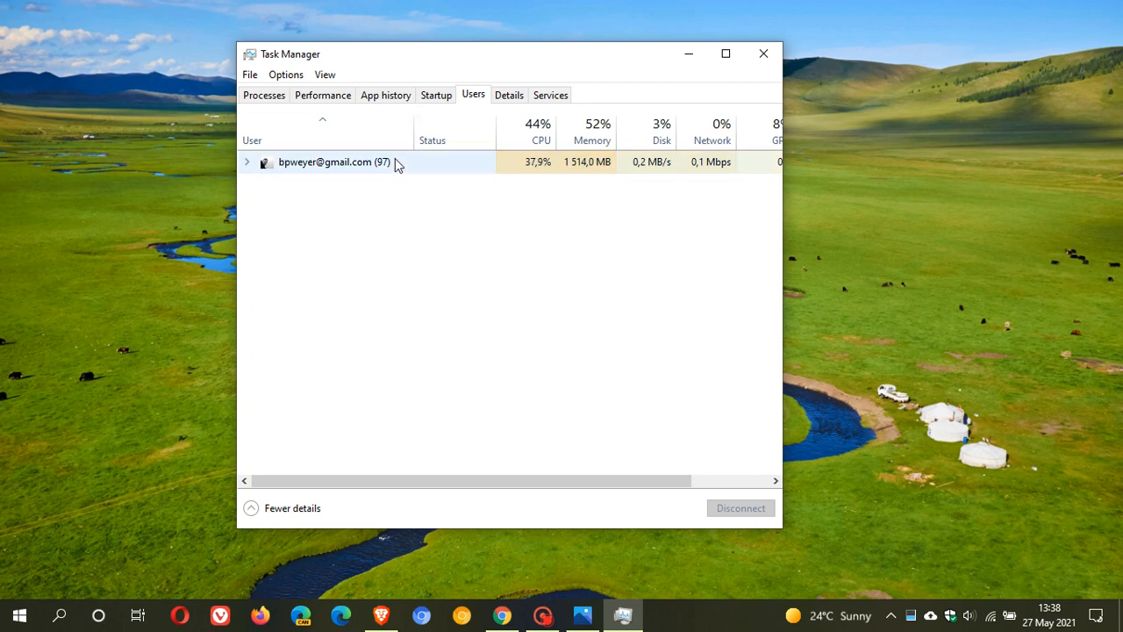
left_click(263, 95)
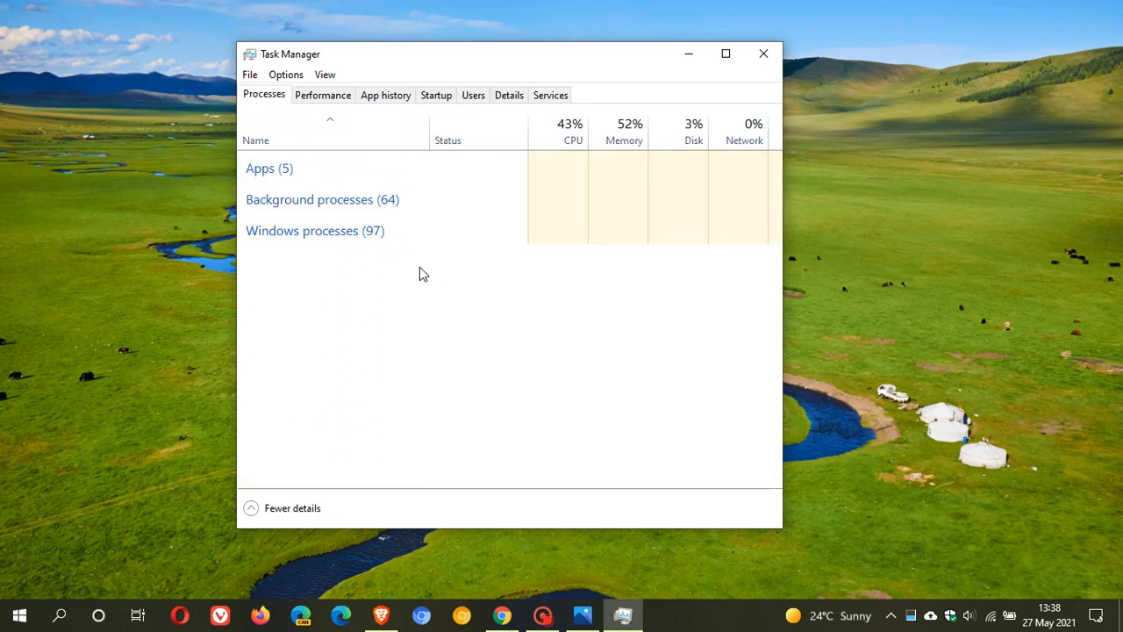
left_click(259, 168)
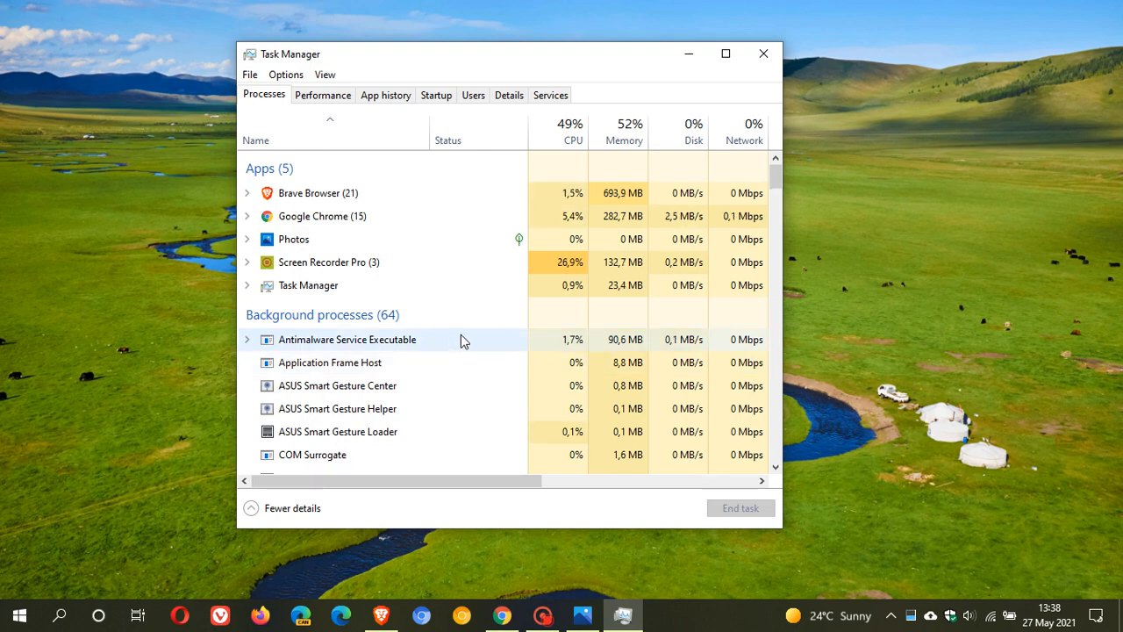
left_click(762, 53)
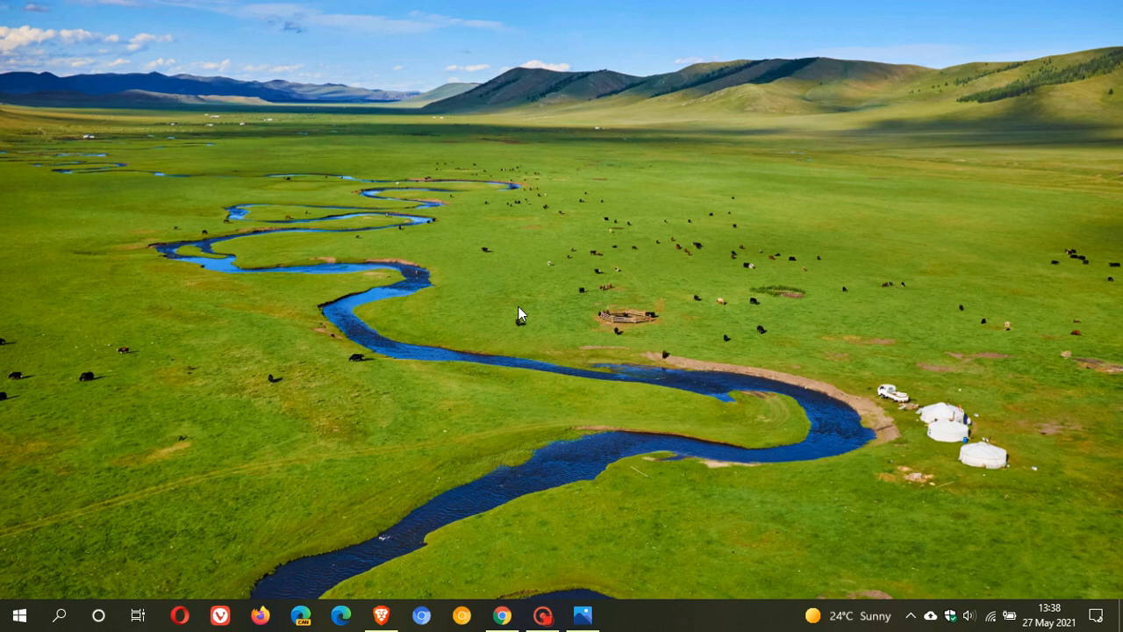
- Search Windows for 'task' to show Task Manager as the best match
left_click(59, 614)
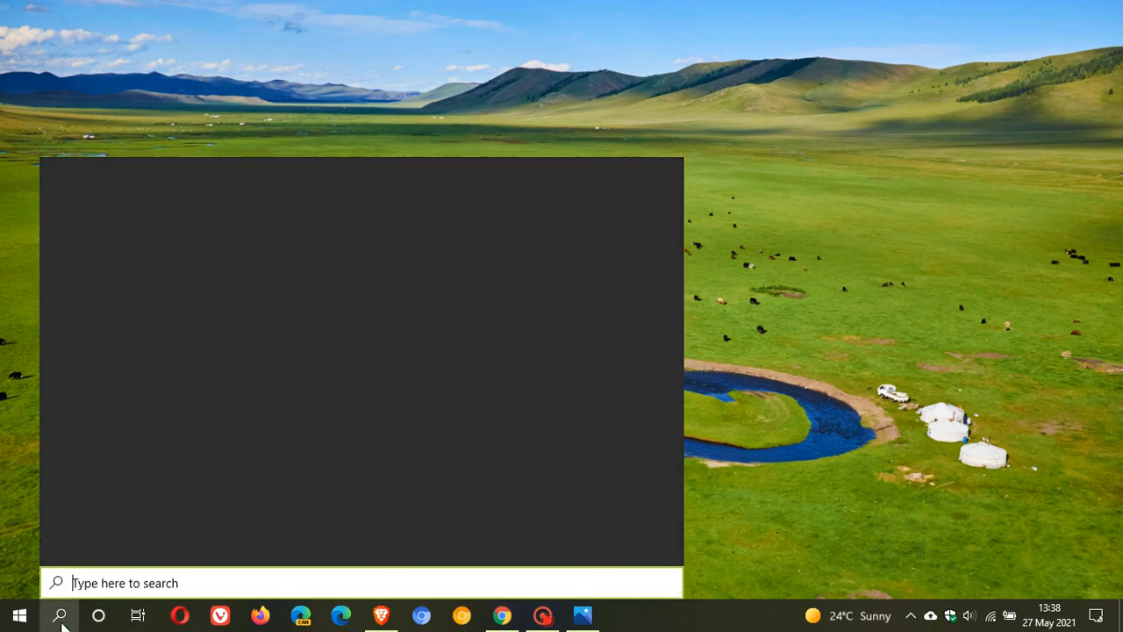
type("task")
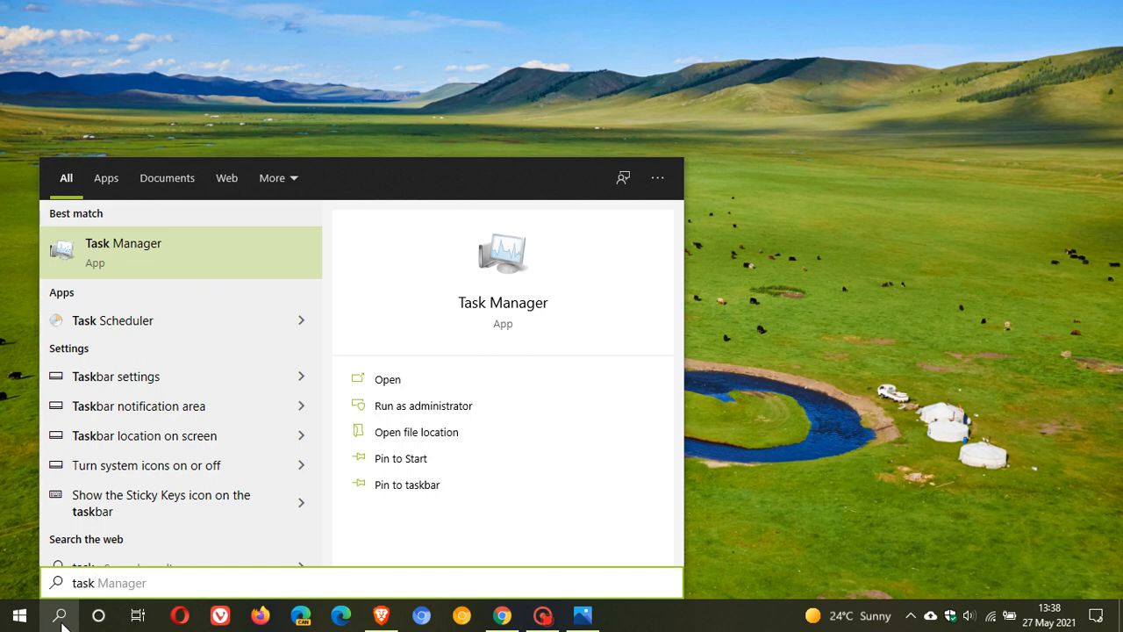
mouse_move(542, 261)
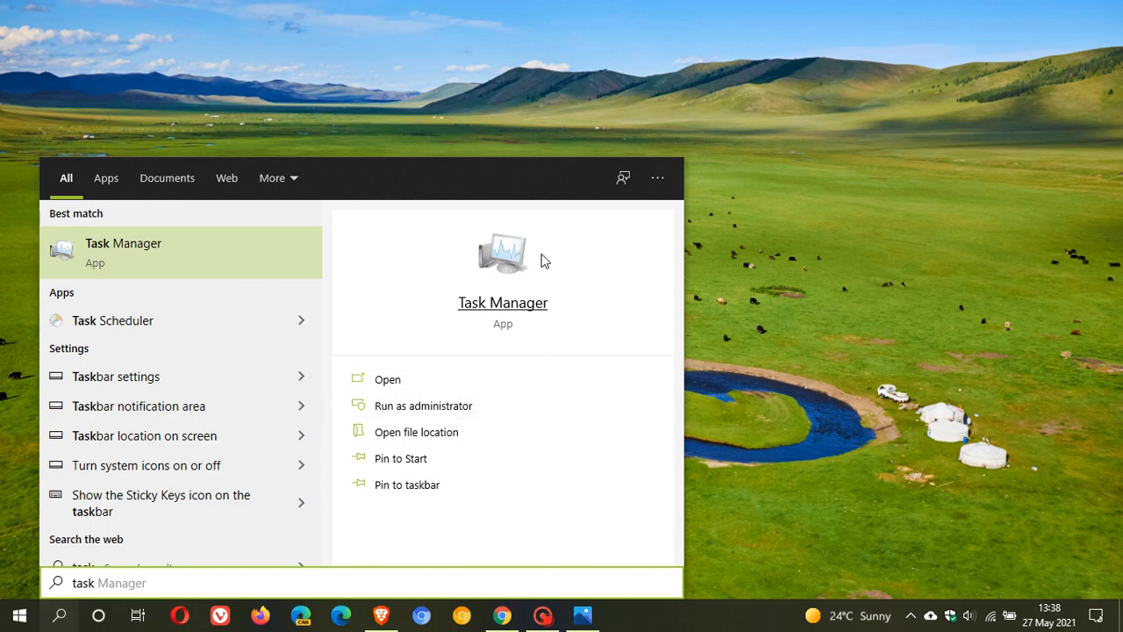
mouse_move(450, 290)
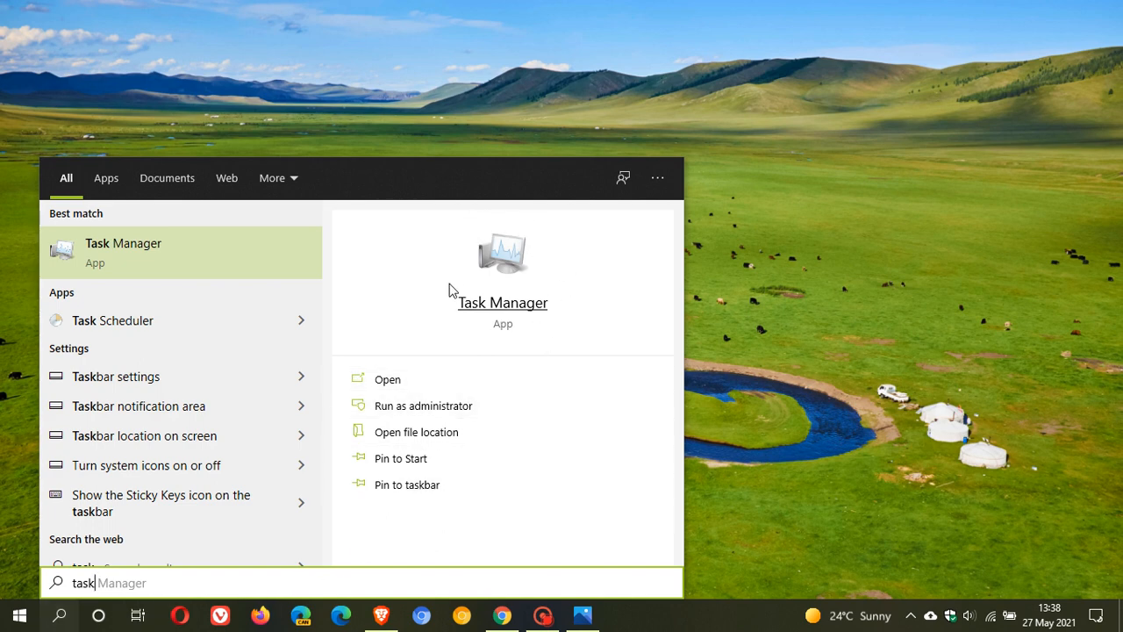
mouse_move(470, 332)
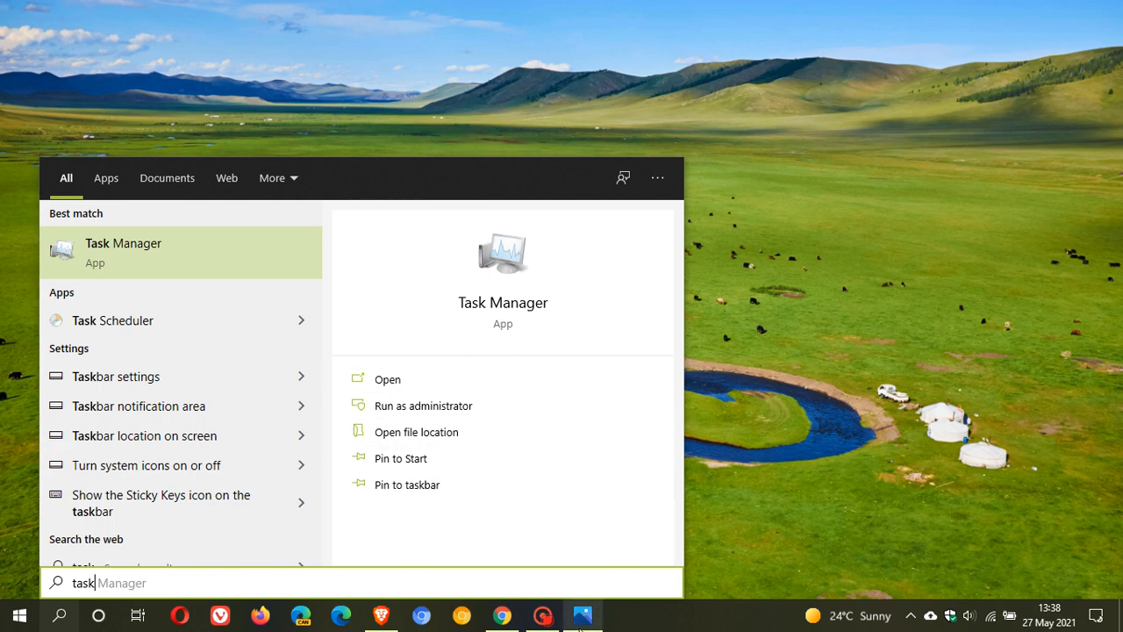
- Show Windows-10-Task-Manager-icon.jpg in Photos from the taskbar
left_click(583, 614)
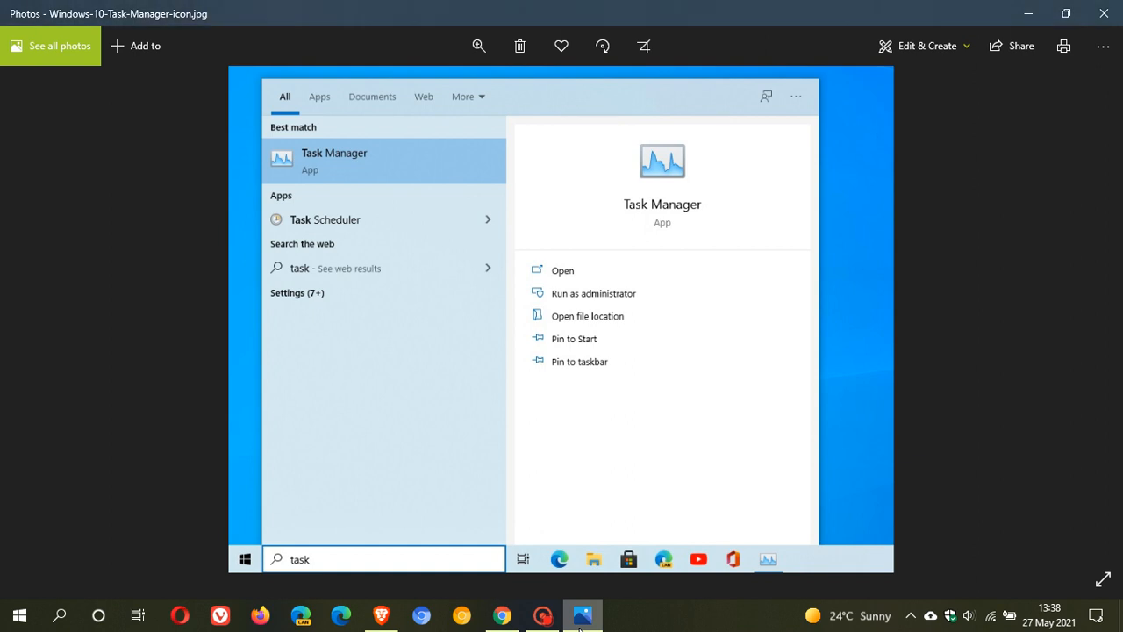
mouse_move(539, 586)
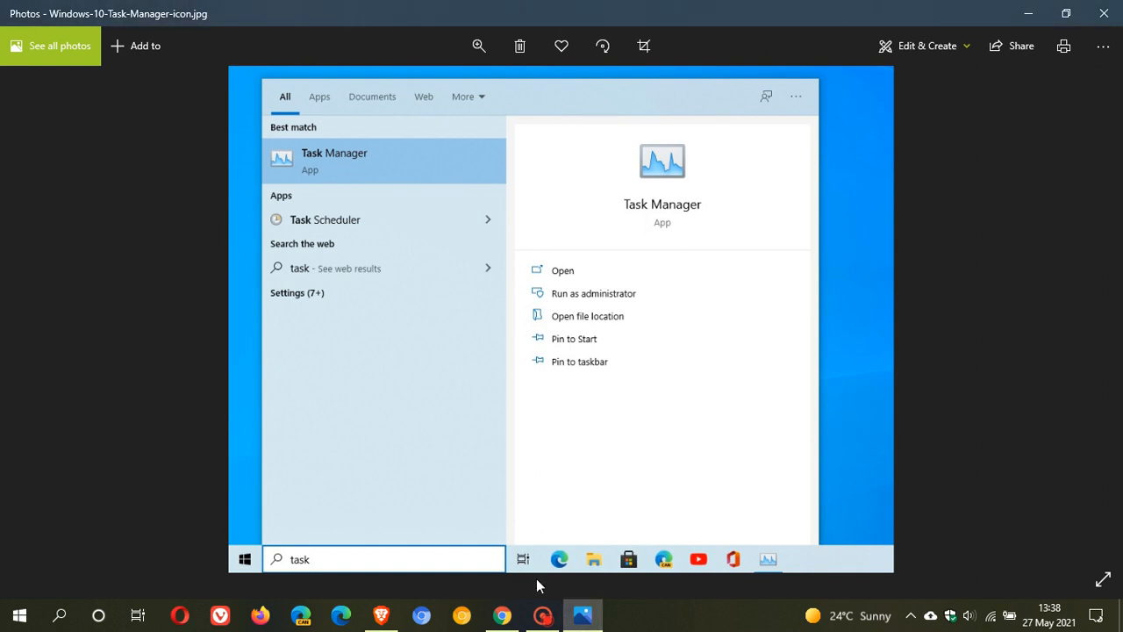
mouse_move(447, 302)
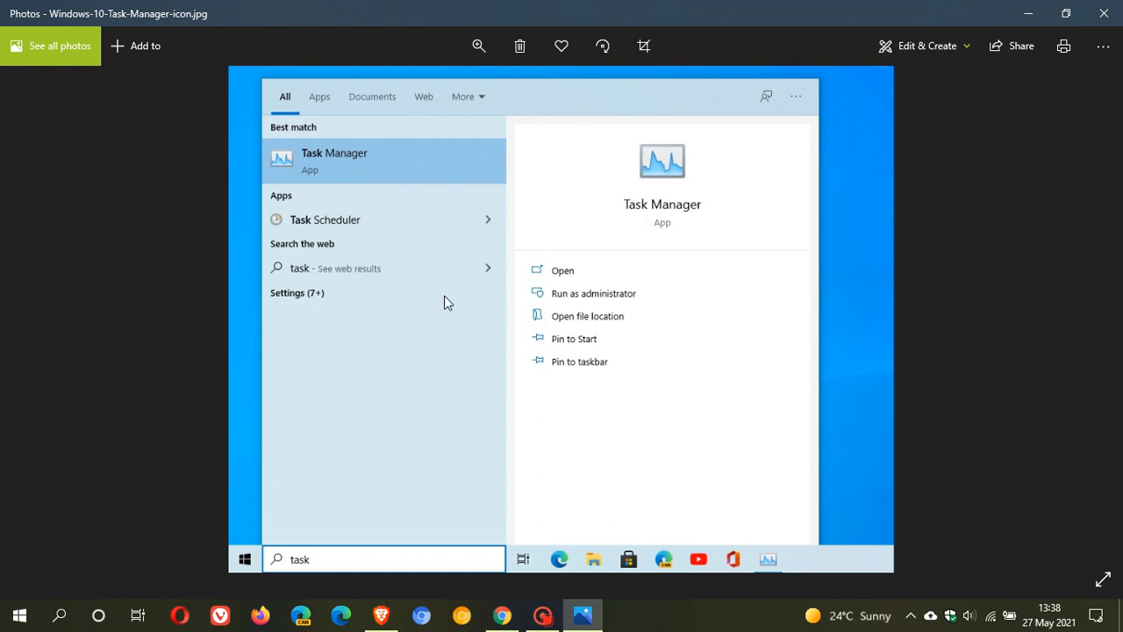
mouse_move(645, 180)
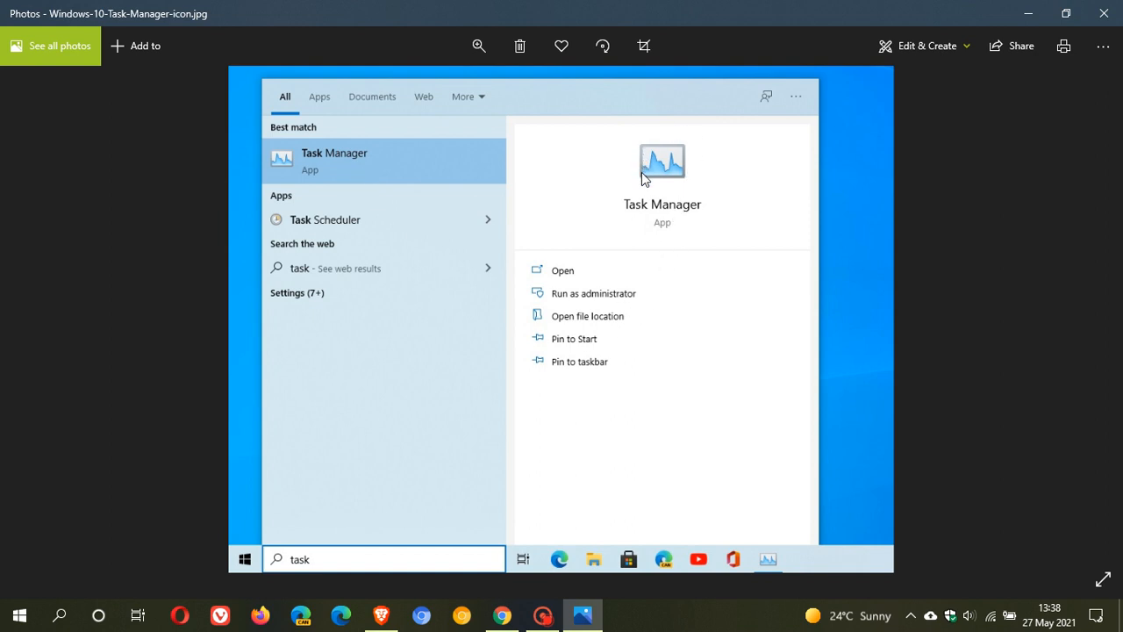
mouse_move(675, 171)
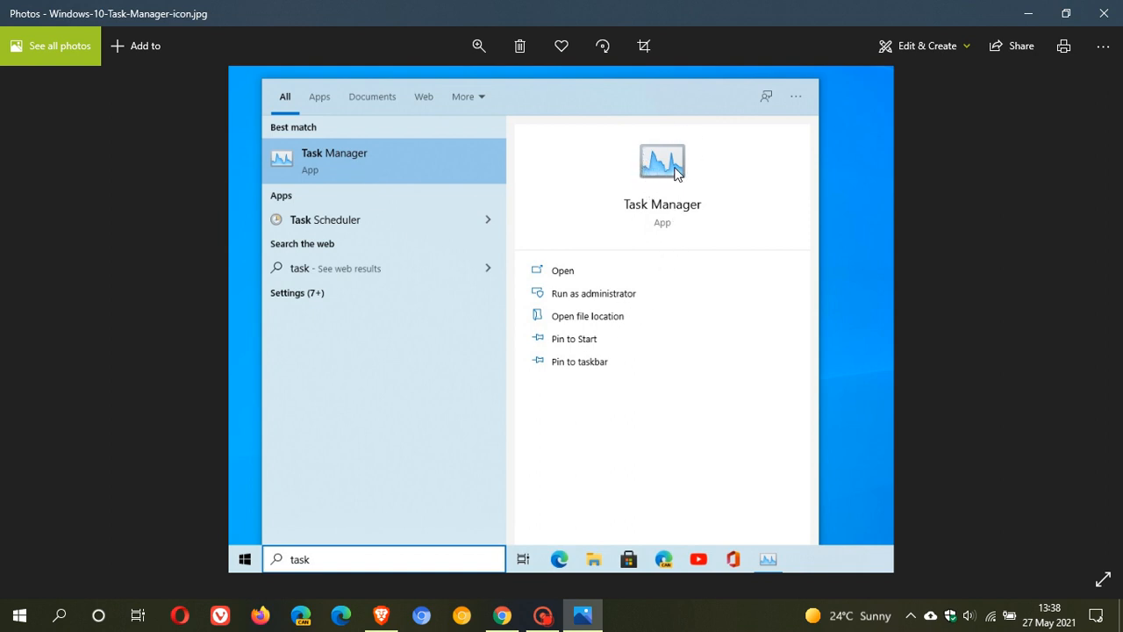
mouse_move(696, 210)
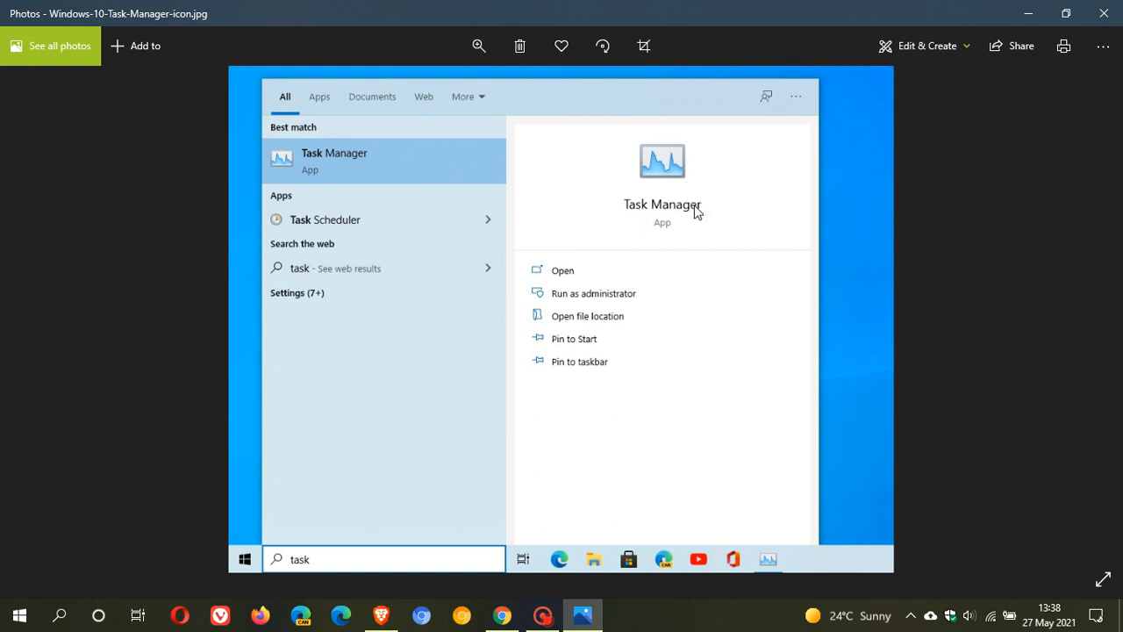
mouse_move(659, 182)
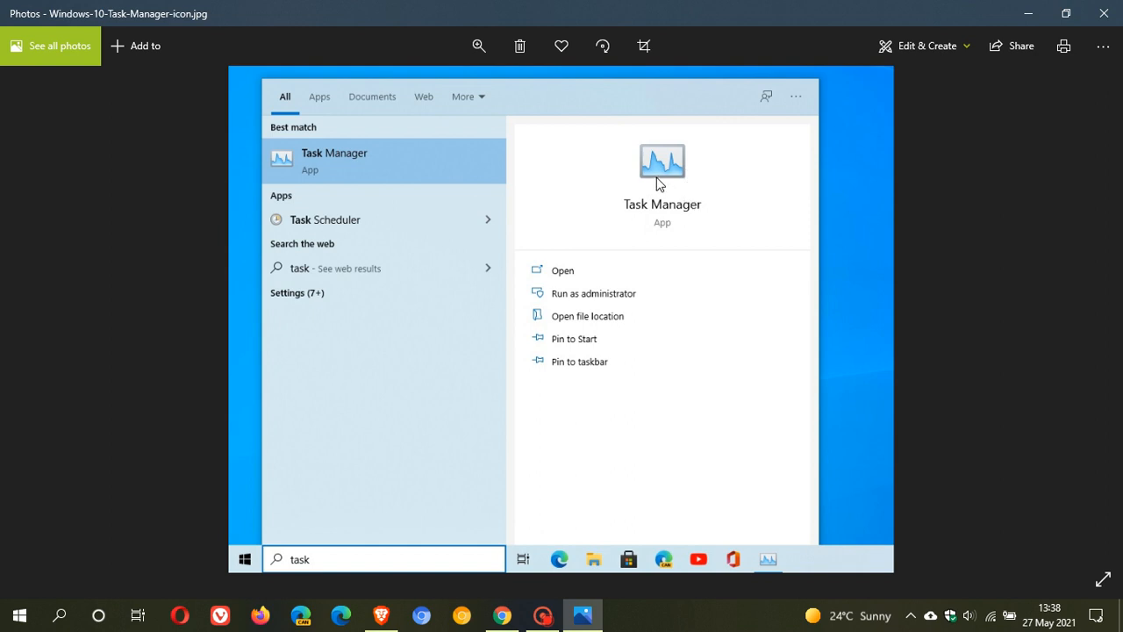
mouse_move(683, 151)
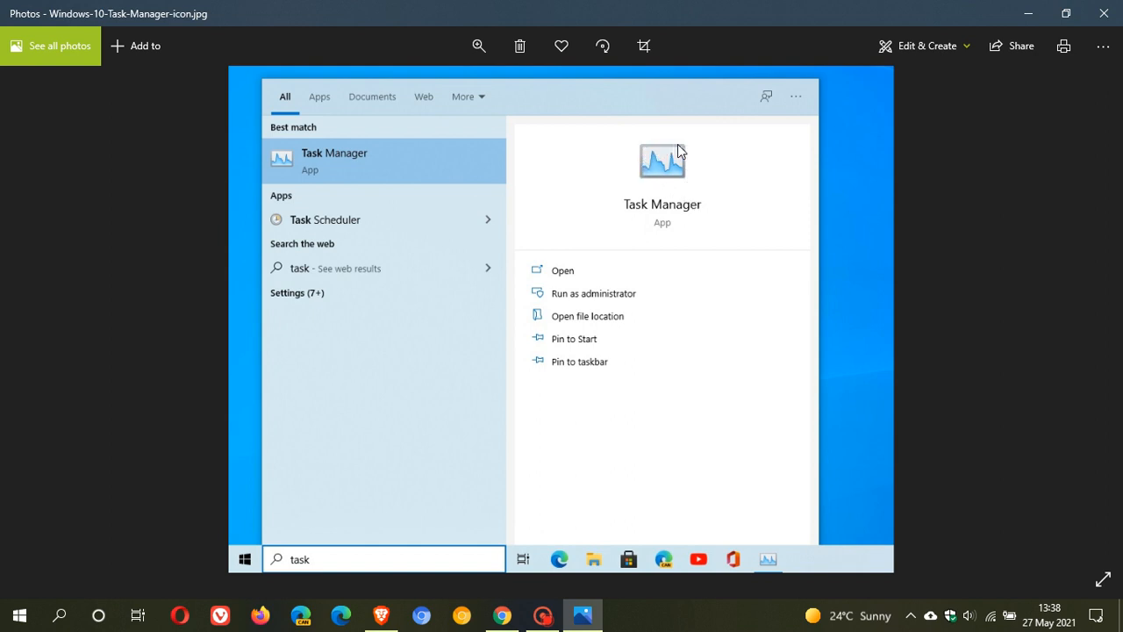
mouse_move(689, 180)
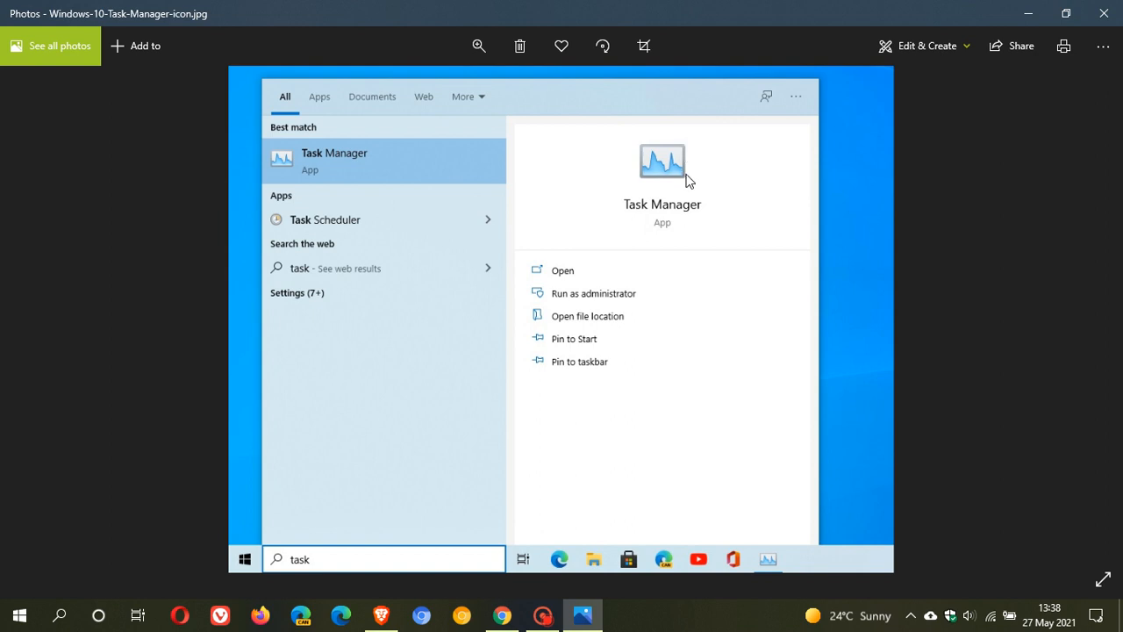
mouse_move(686, 191)
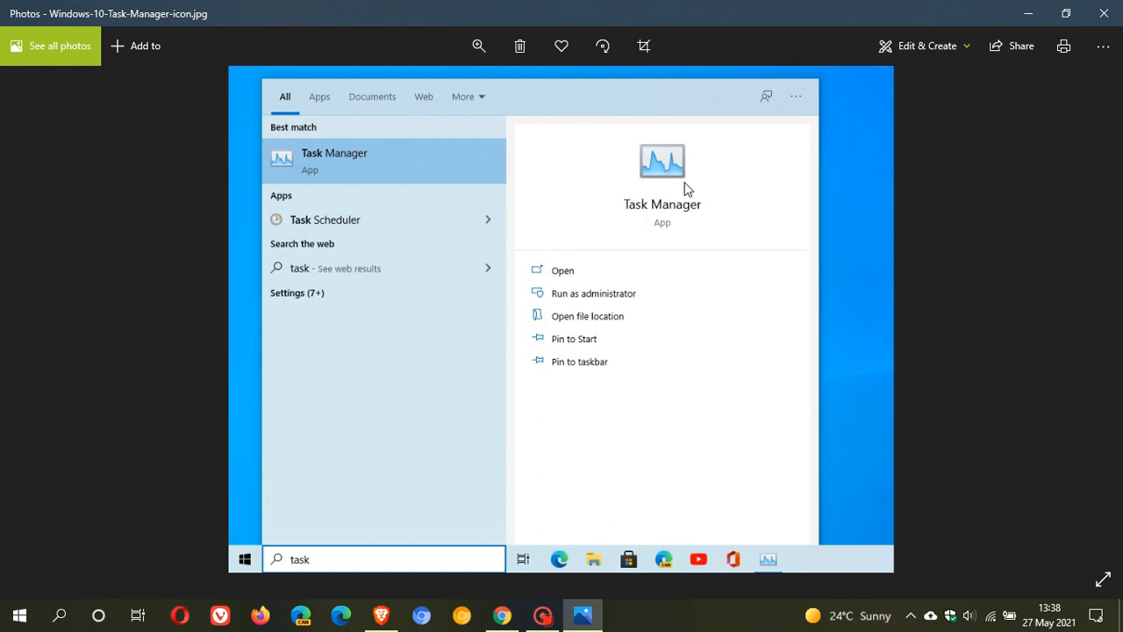
mouse_move(690, 226)
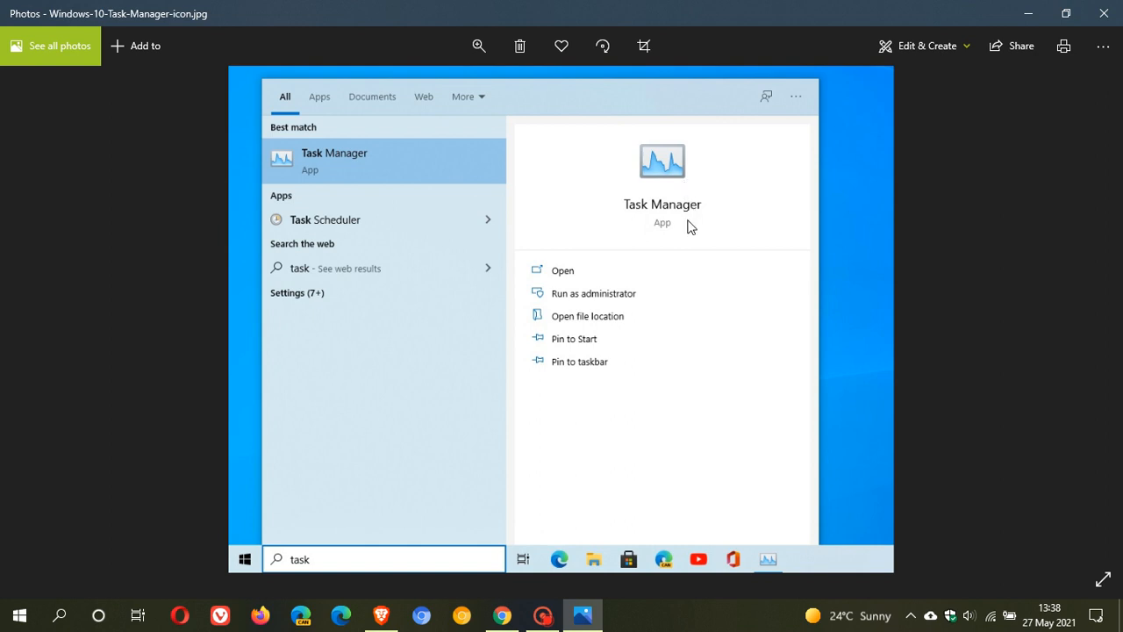
mouse_move(669, 196)
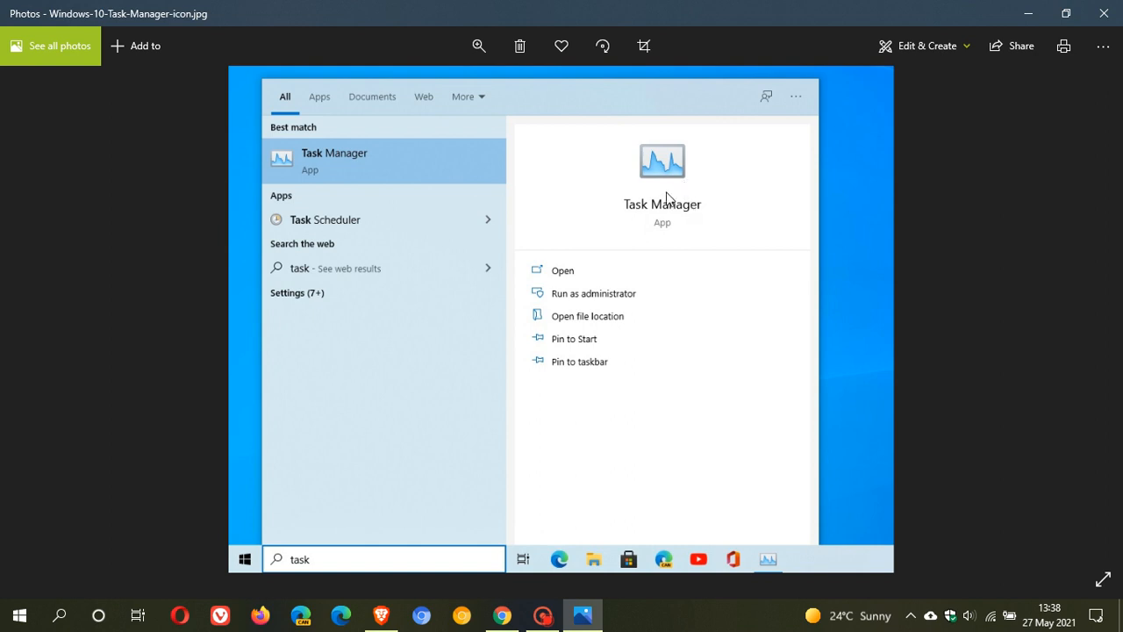